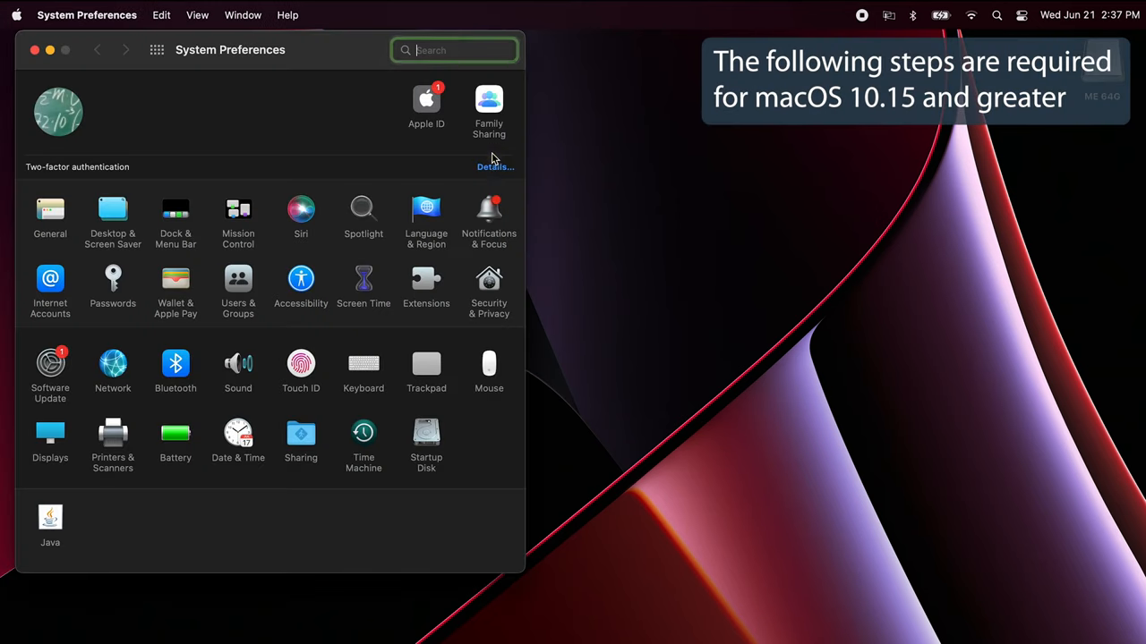
- Go to Security & Privacy and switch to its Privacy permissions
left_click(489, 279)
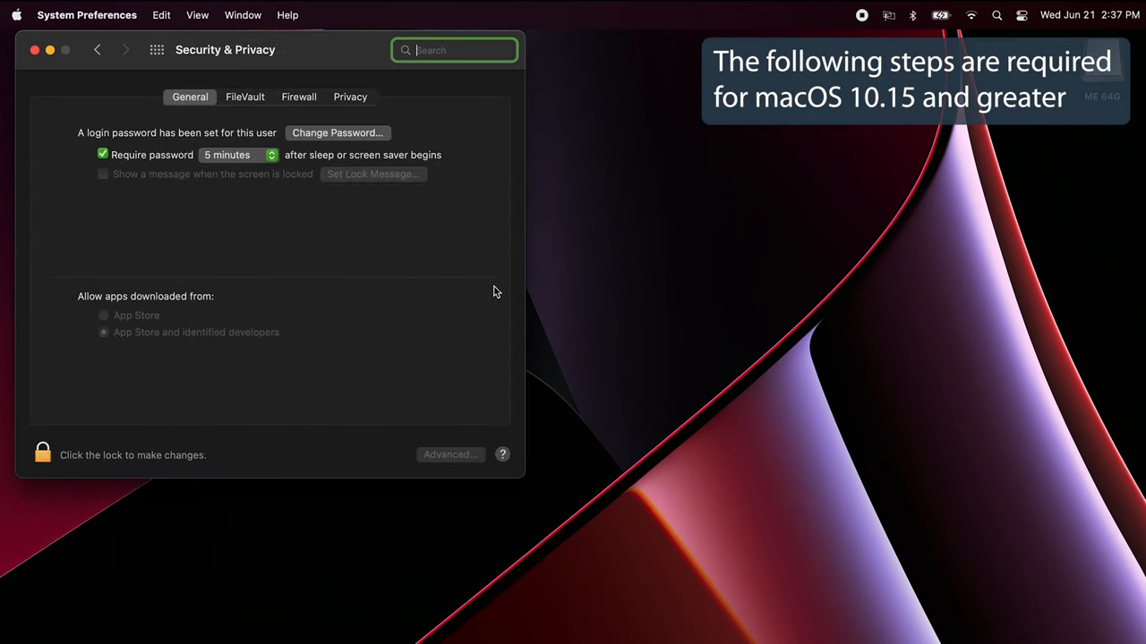
left_click(350, 97)
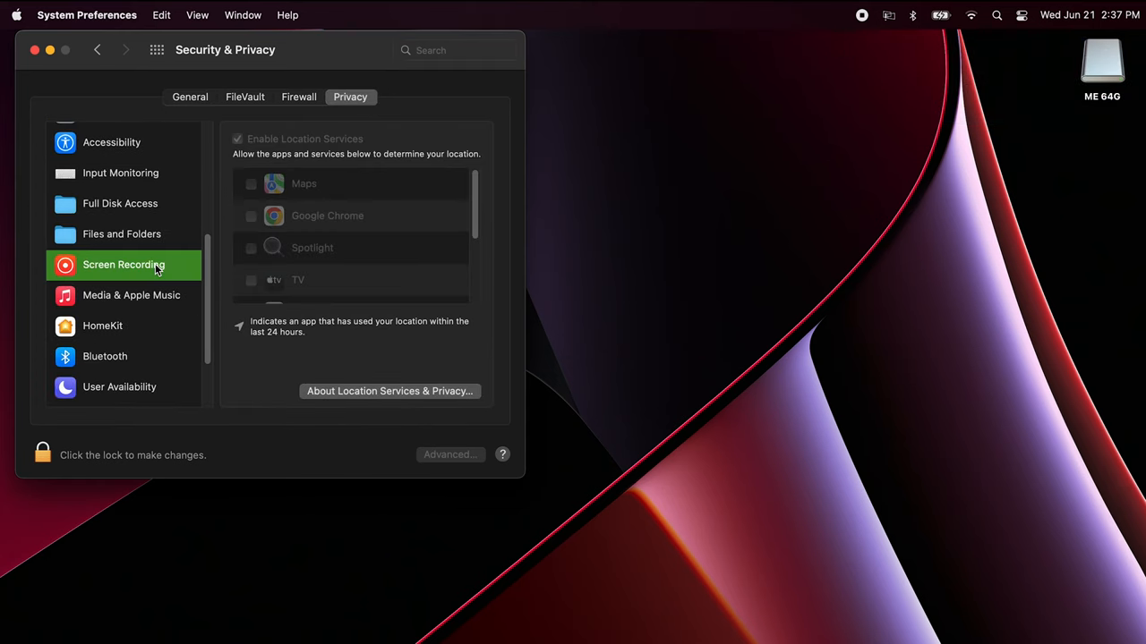
- Unlock Screen Recording with the admin password and allow DisplayLink Manager to record
left_click(124, 264)
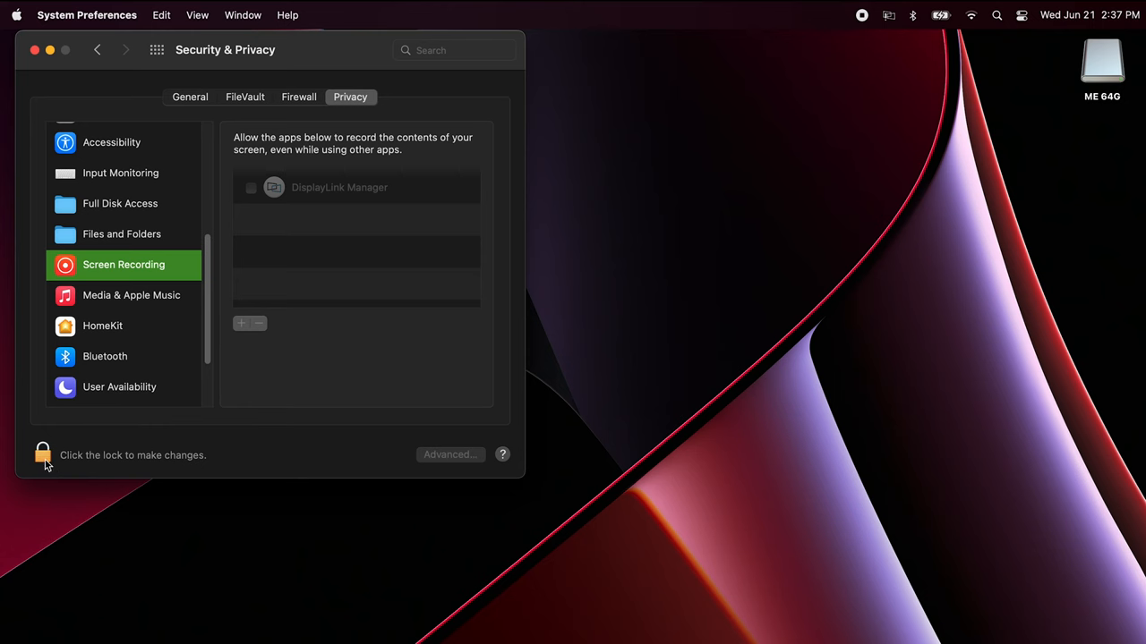
left_click(43, 455)
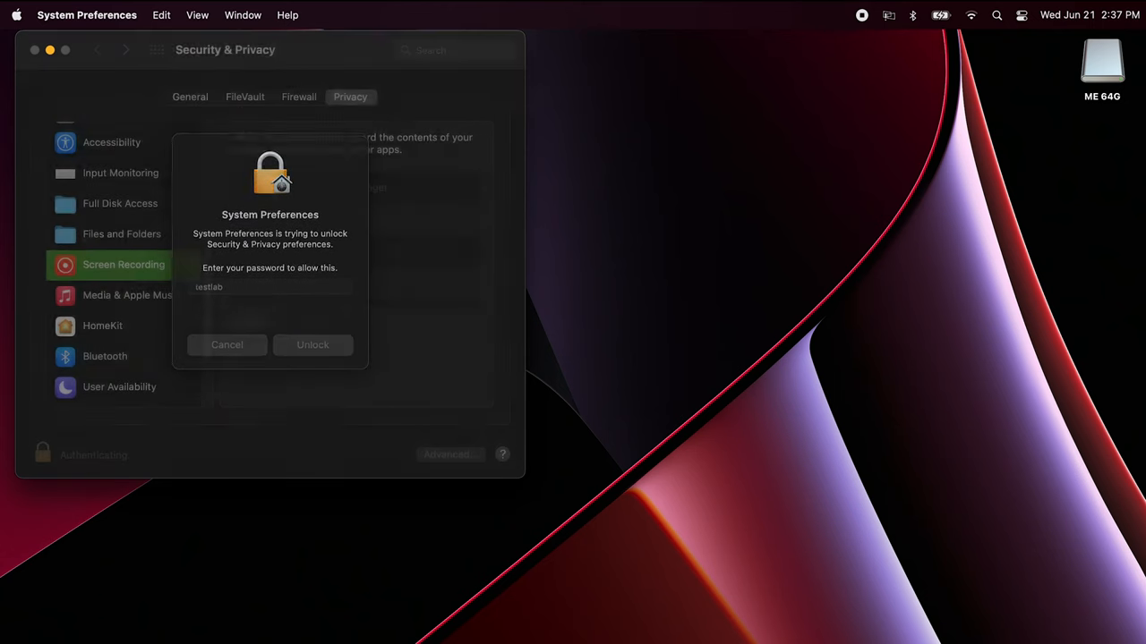
left_click(313, 345)
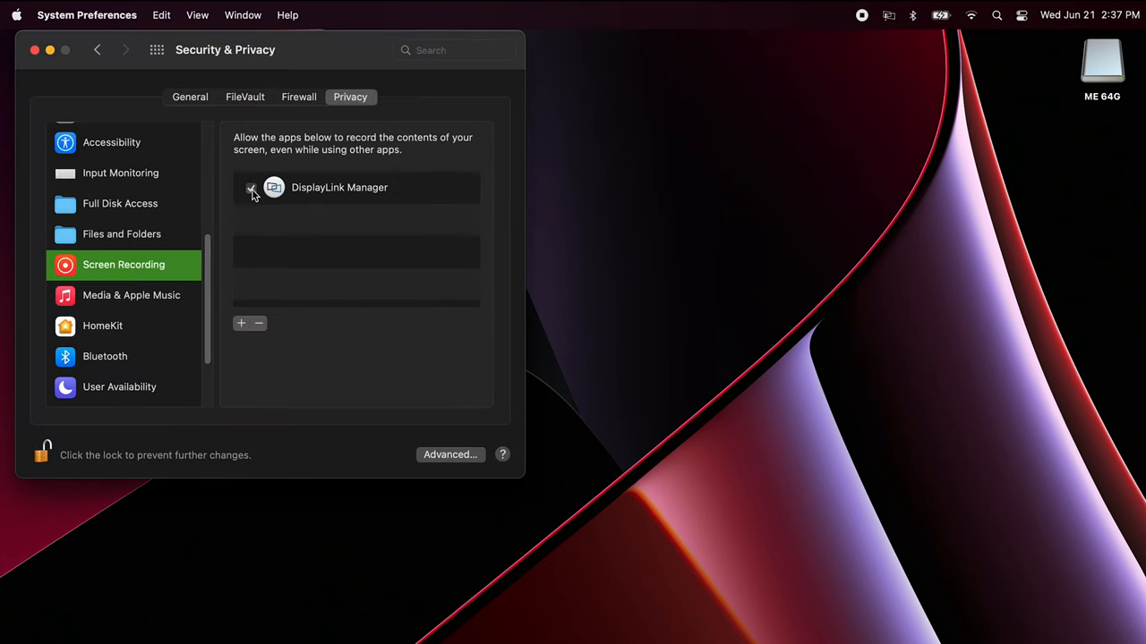
left_click(251, 187)
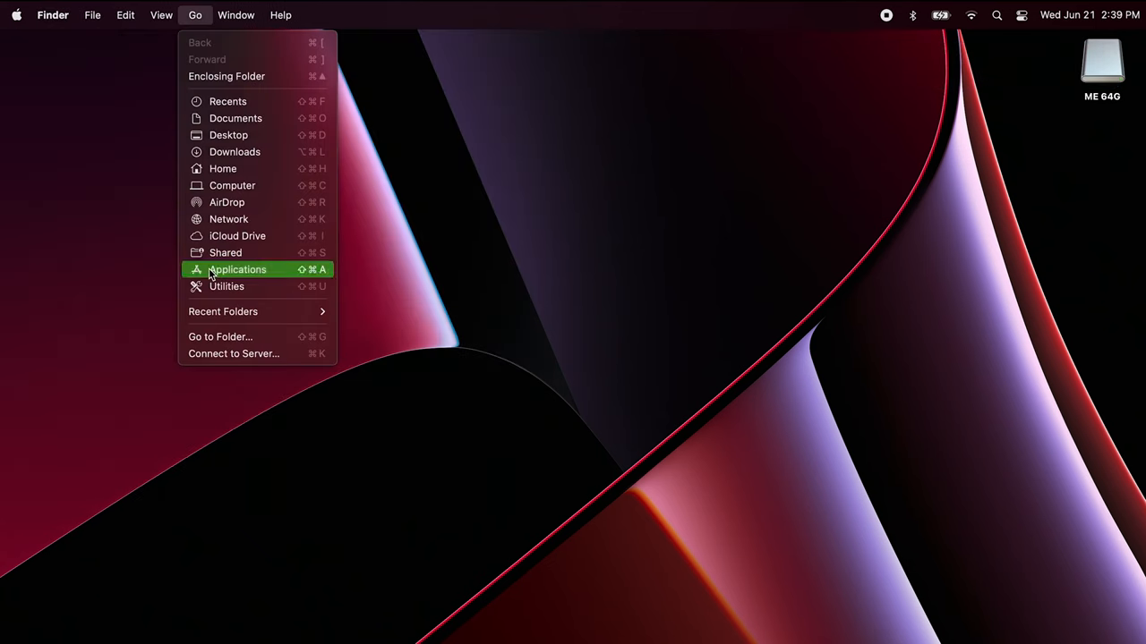
- Navigate Finder to the Applications folder via Go > Applications
left_click(236, 269)
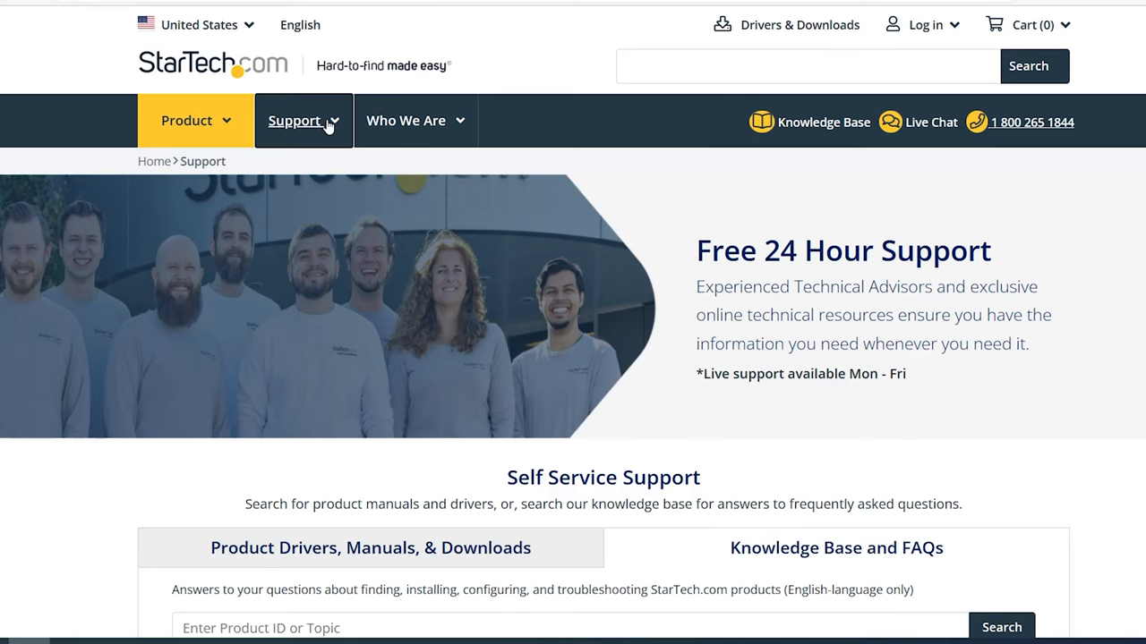
left_click(294, 121)
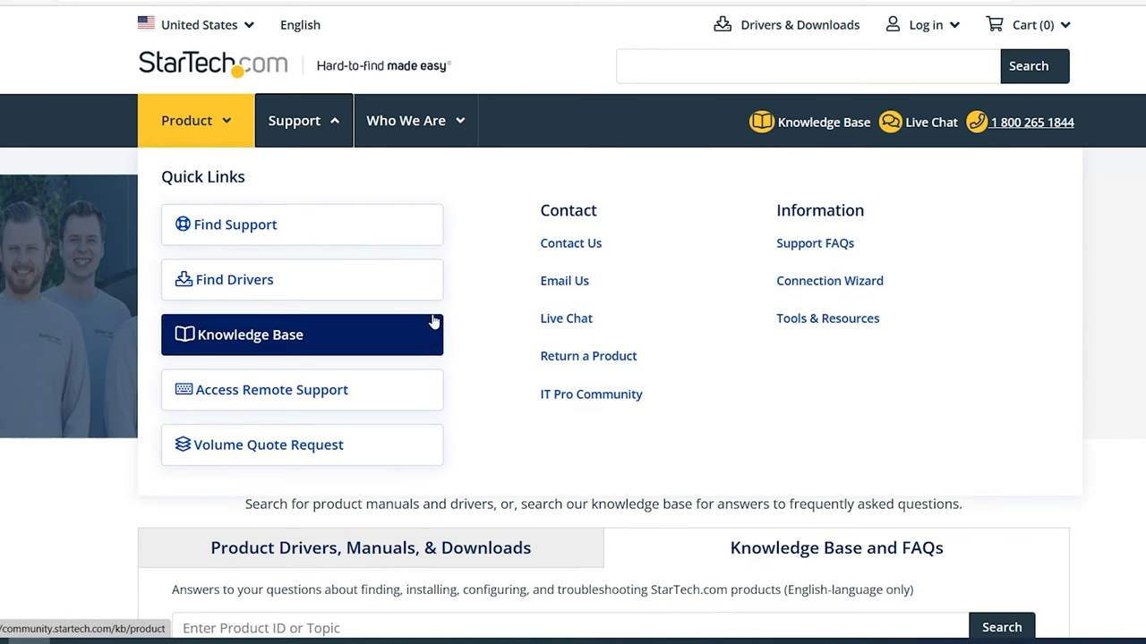
scroll("down", 3)
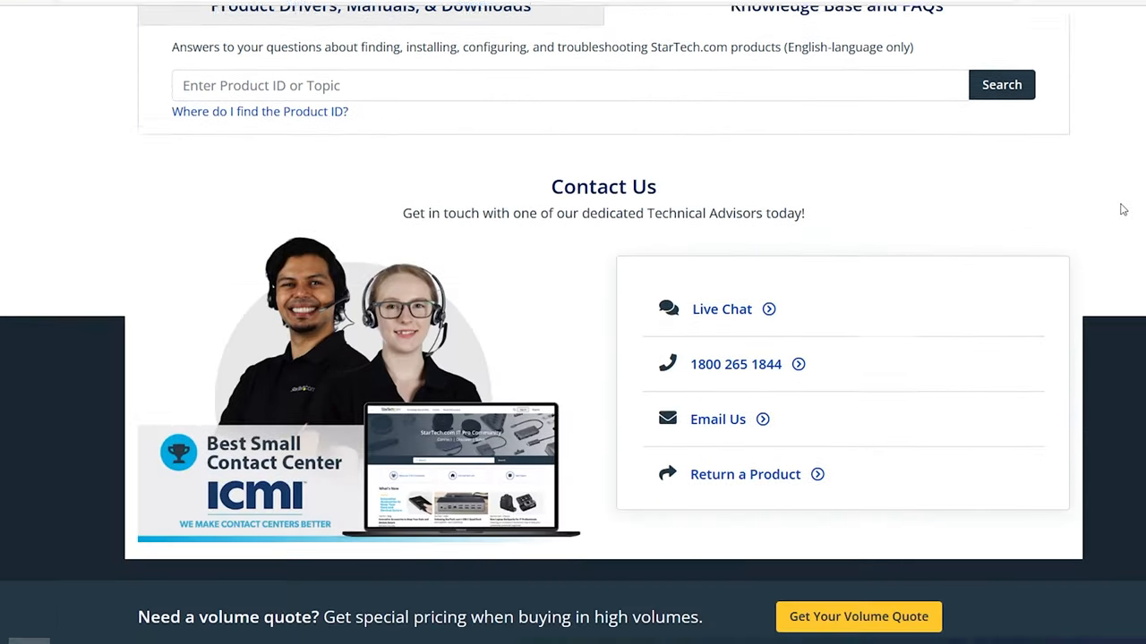
scroll("up", 3)
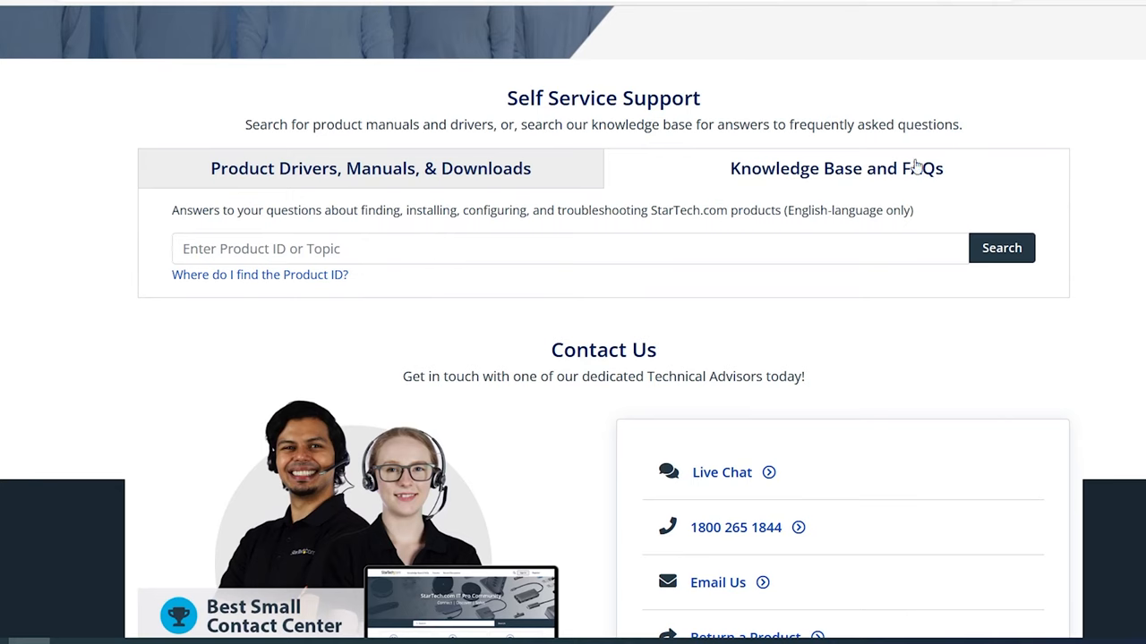